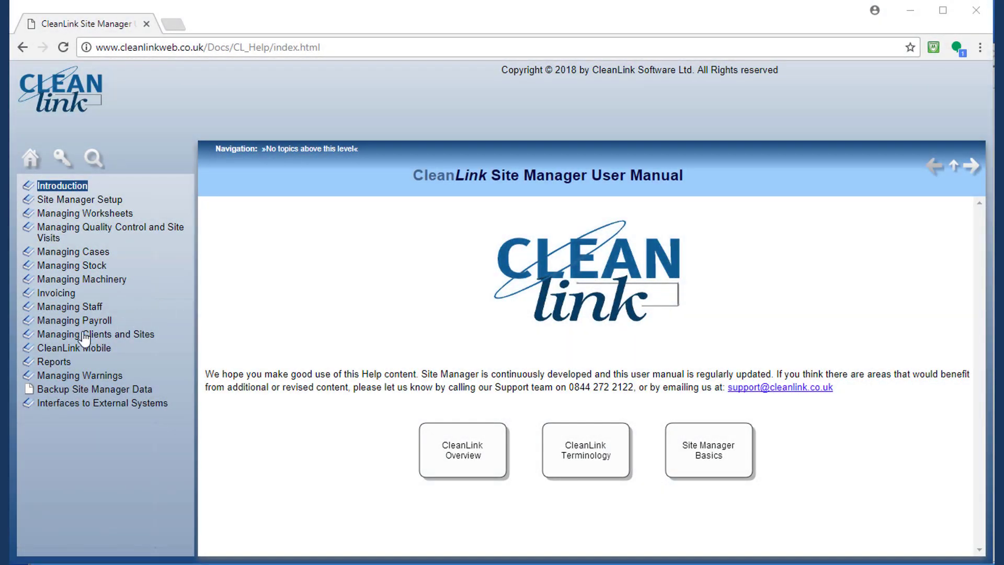
Step: Expand CleanLink Mobile and Mobile Troubleshooting to reveal the 'Re-linking a Mobile Device' topic
left_click(27, 348)
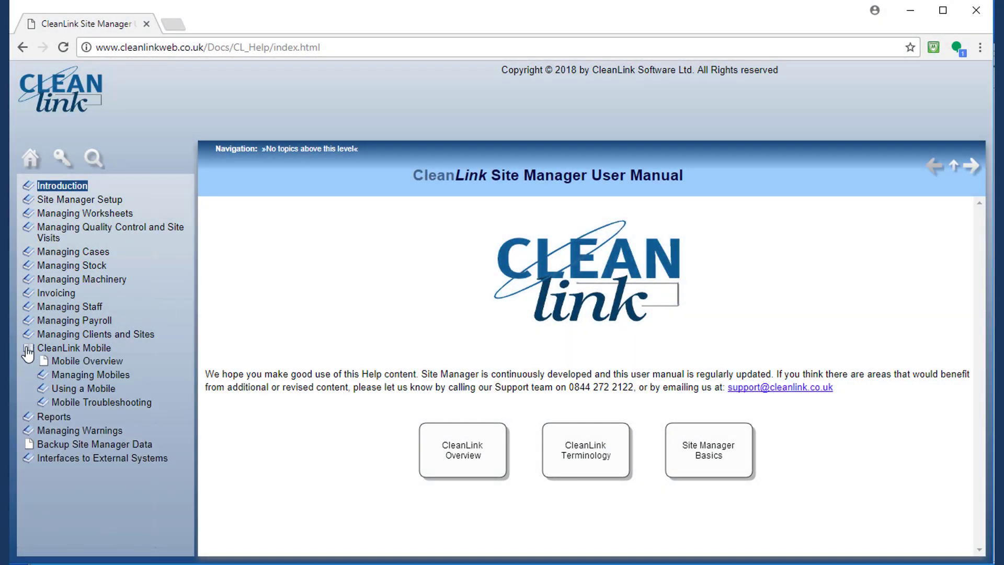
left_click(42, 402)
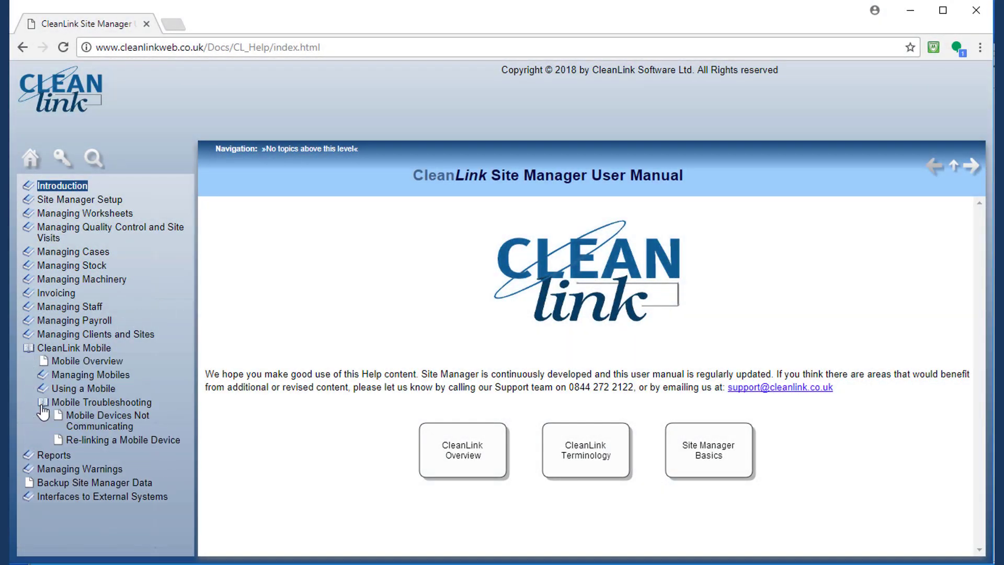
left_click(107, 414)
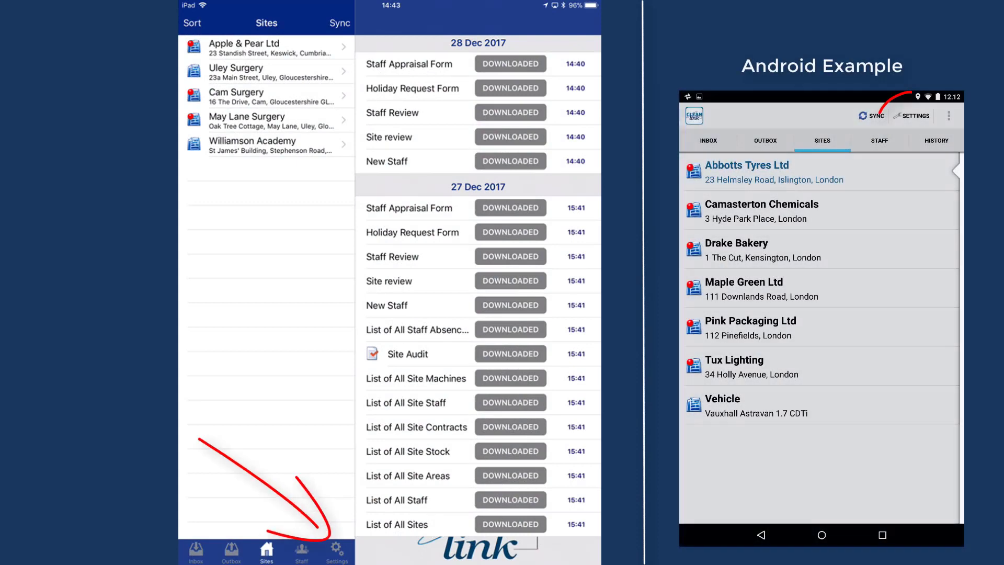
Step: Start Relink Device from Settings, accepting the data-wipe warning and the data-deleted notice
left_click(337, 552)
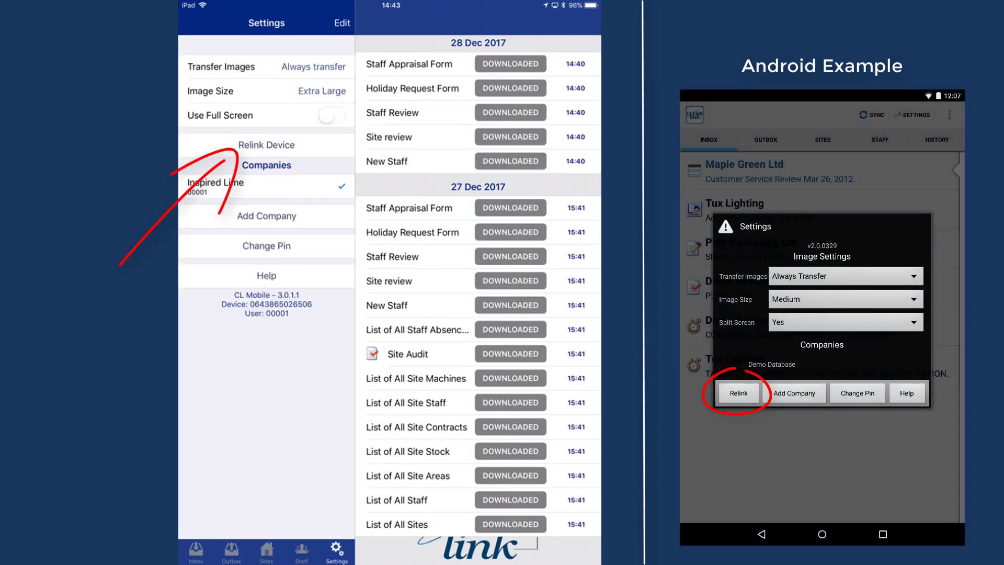
left_click(738, 392)
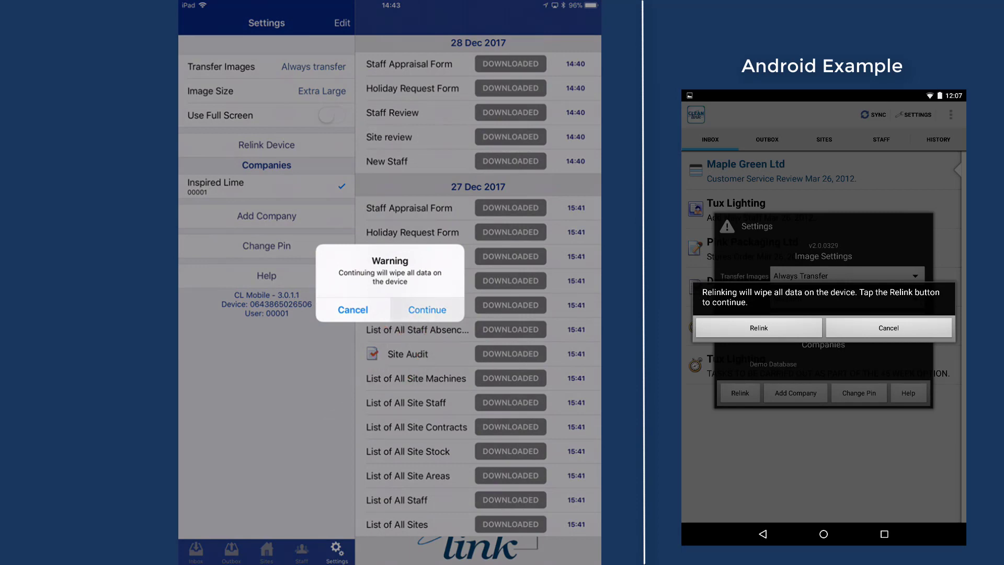
left_click(427, 309)
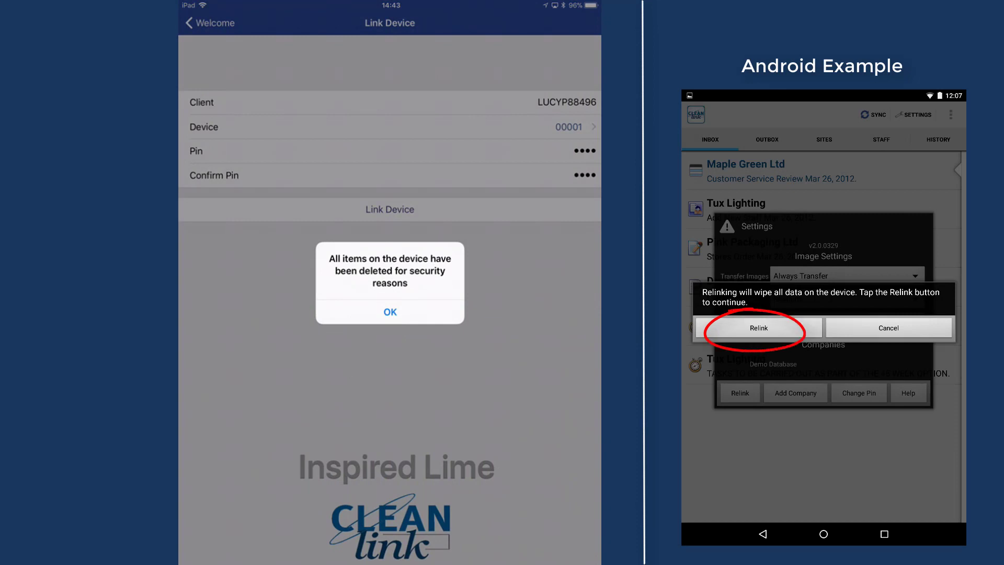
left_click(758, 327)
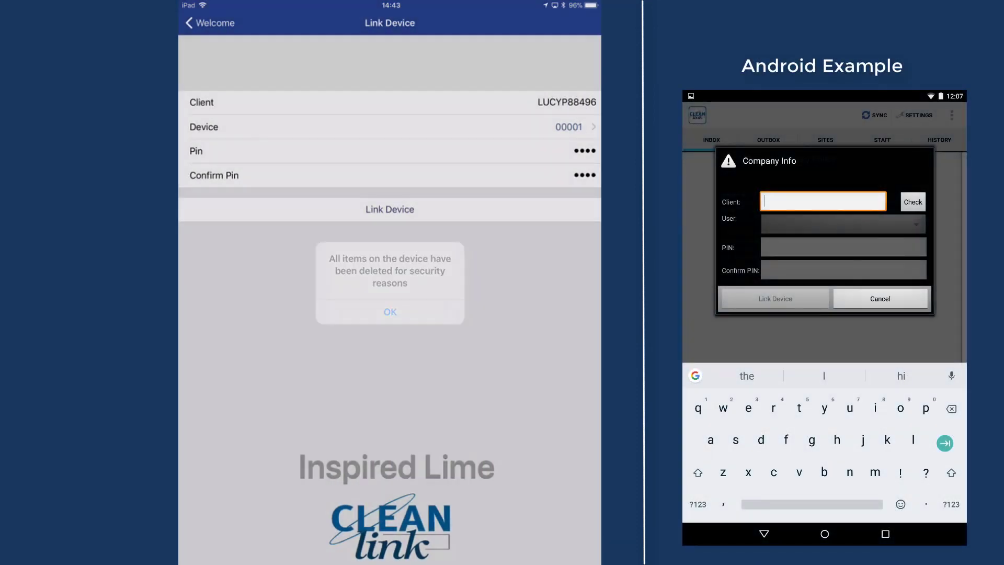
left_click(390, 311)
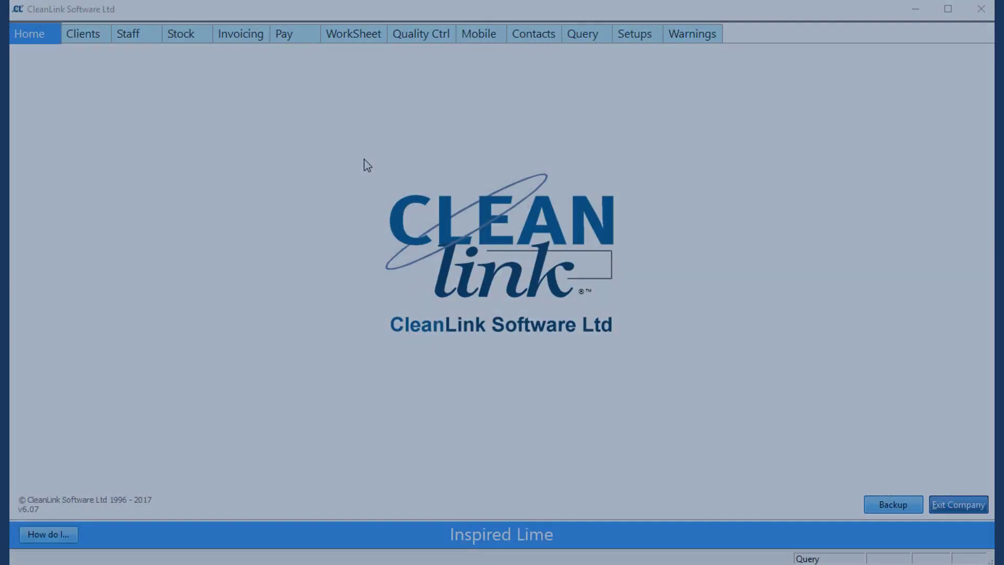
Step: Select mobile 1 as the export target on the Mobile tab
left_click(478, 34)
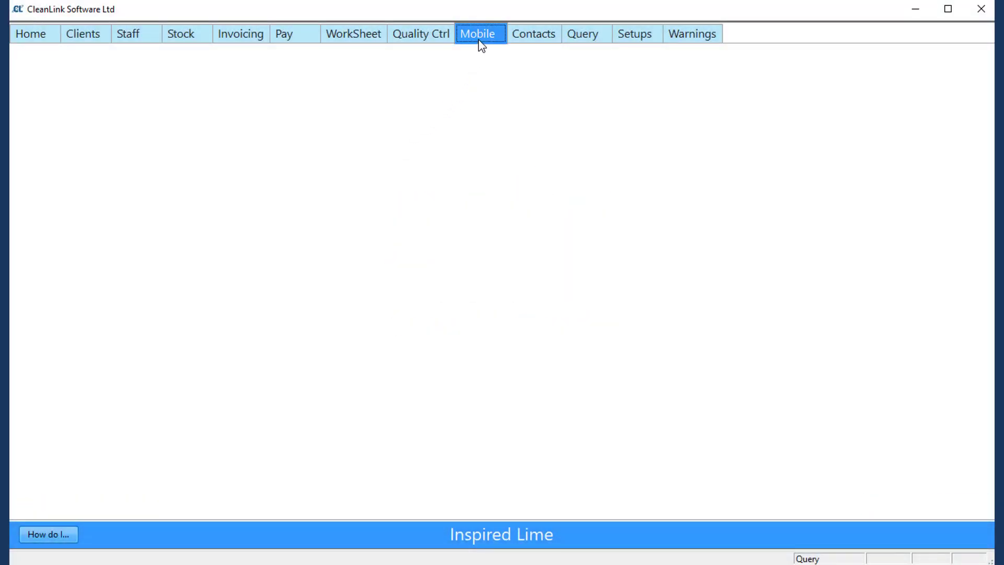
left_click(477, 34)
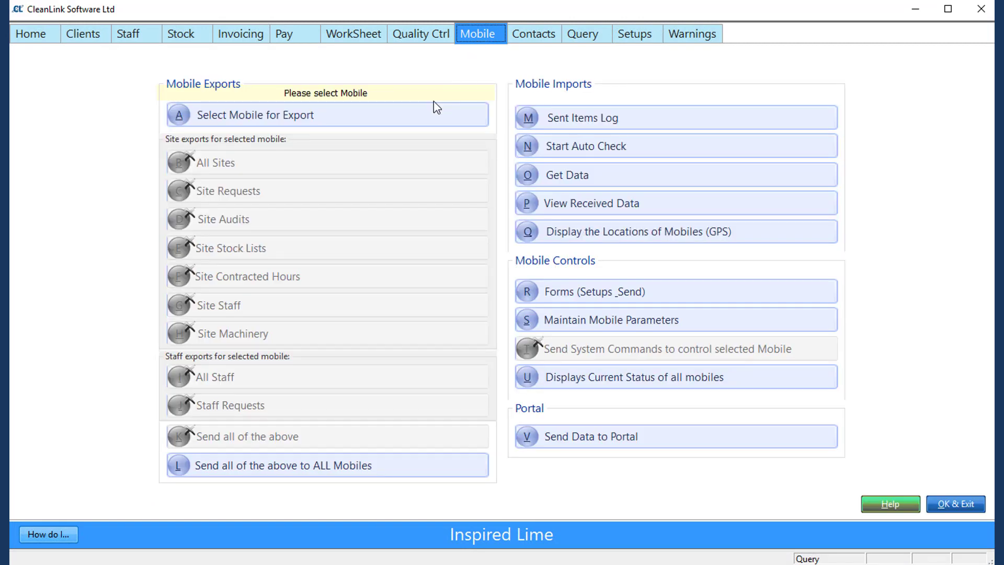
left_click(255, 114)
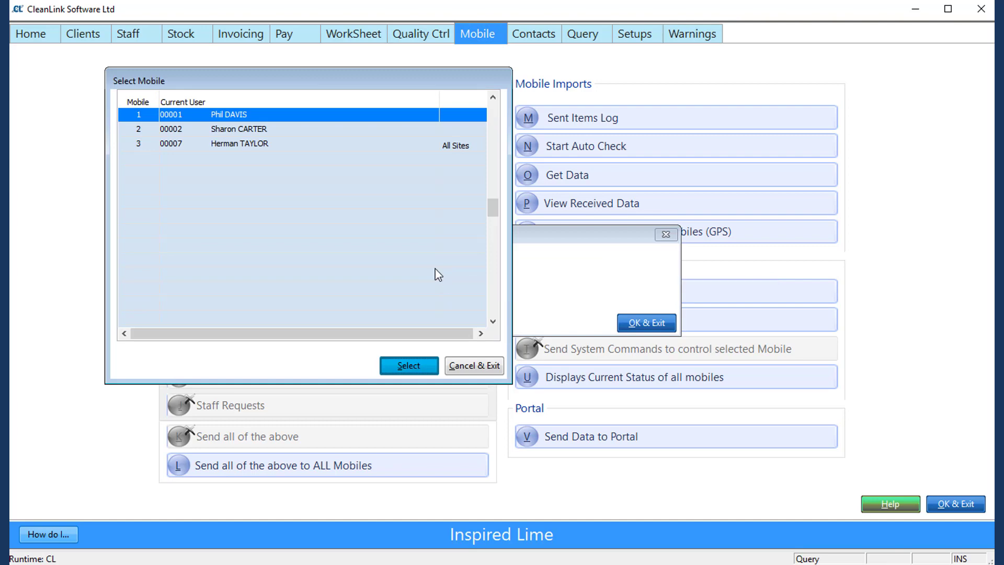
mouse_move(368, 324)
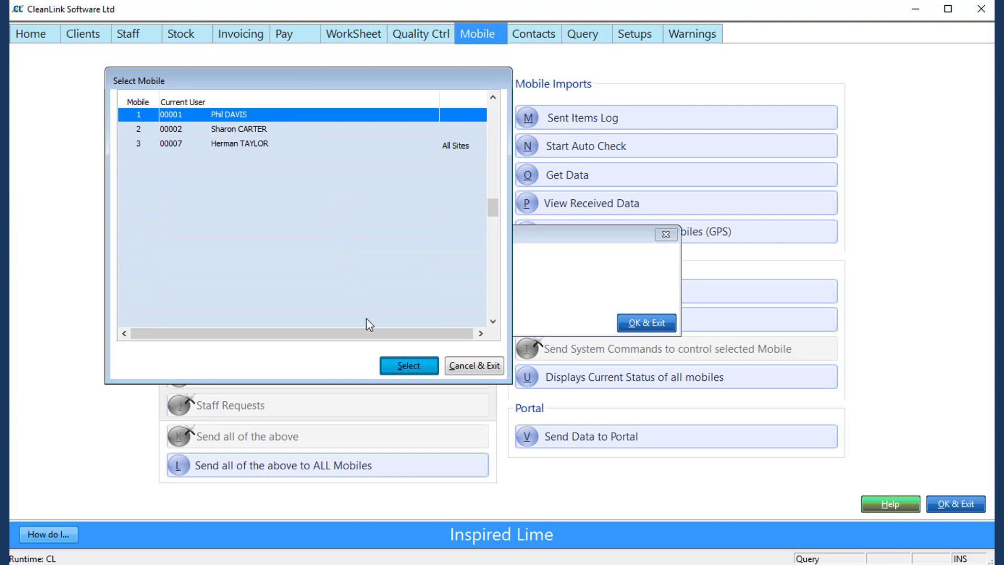
left_click(409, 365)
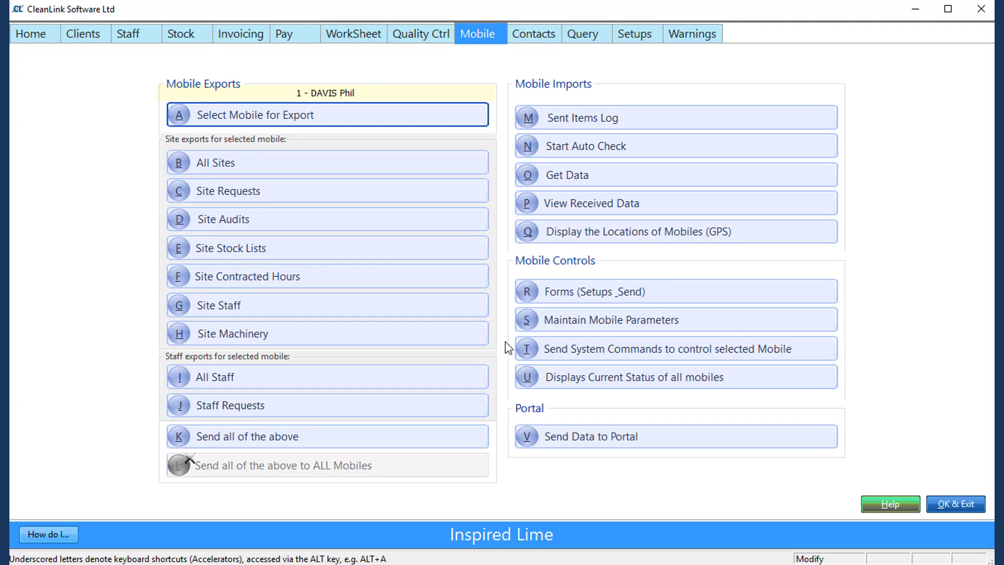
mouse_move(541, 352)
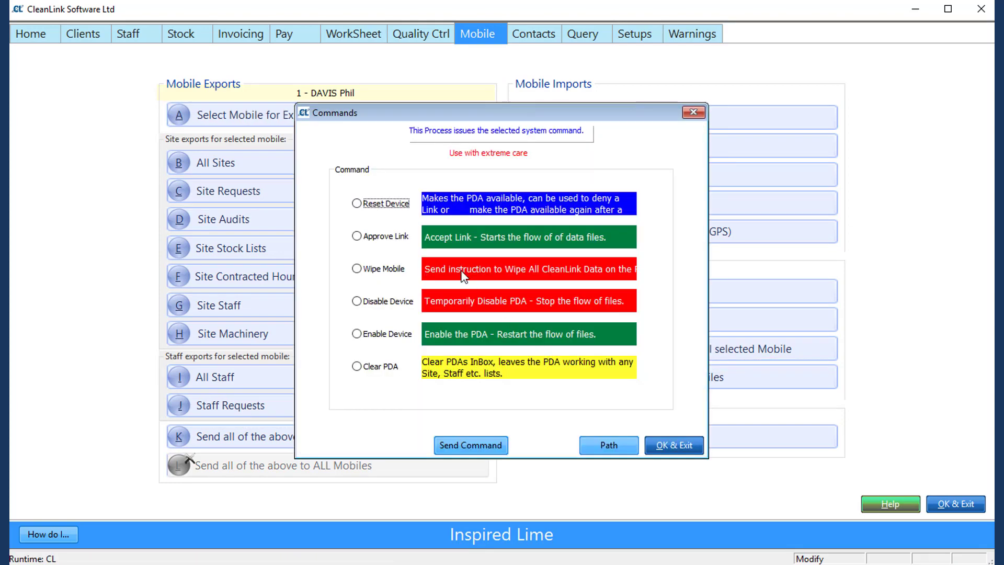
left_click(357, 203)
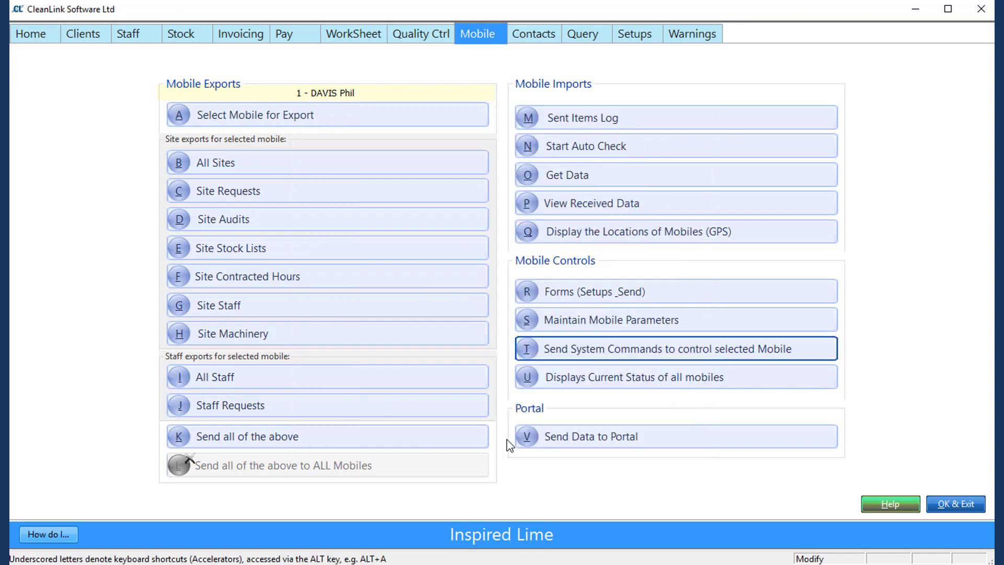
mouse_move(588, 414)
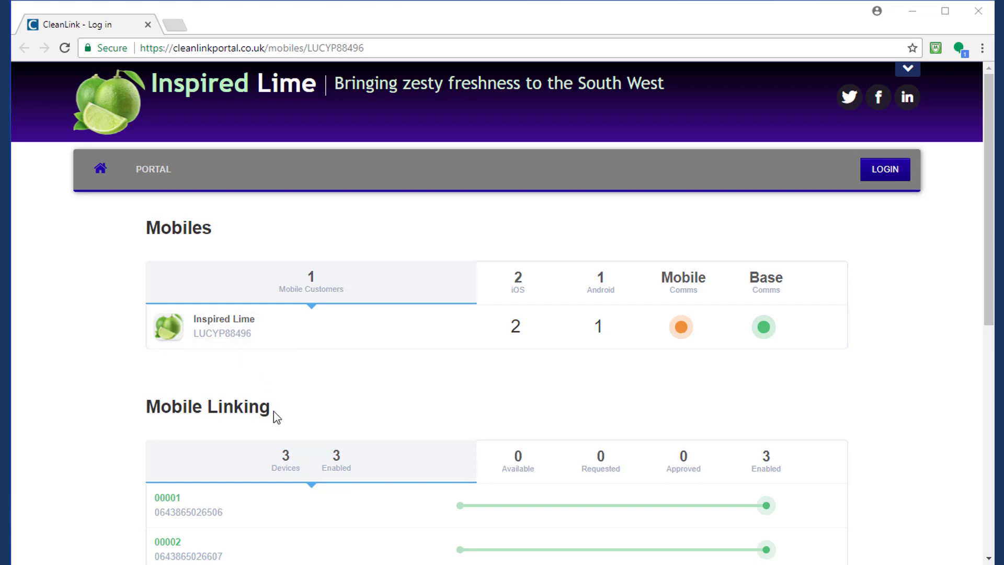
mouse_move(250, 487)
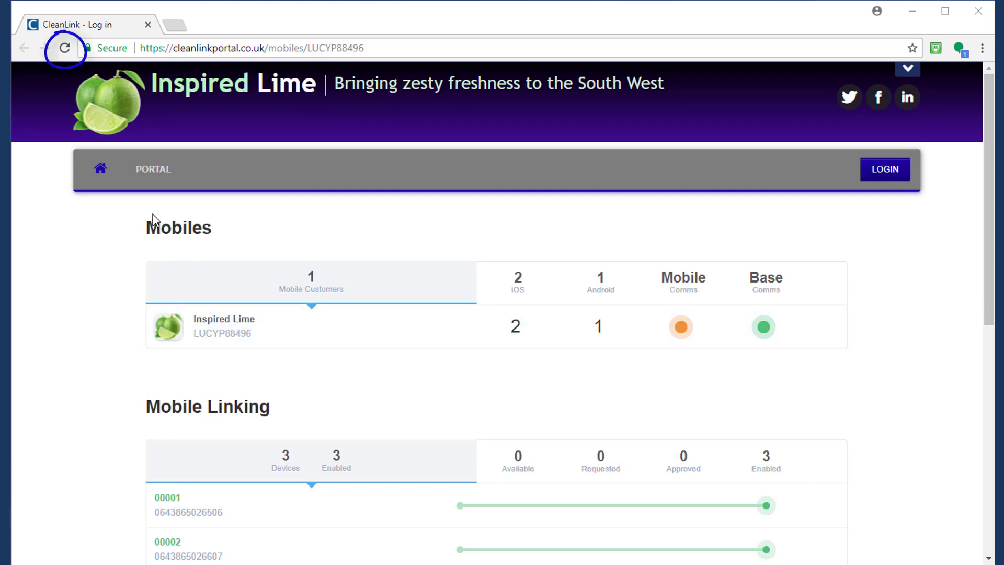
mouse_move(64, 47)
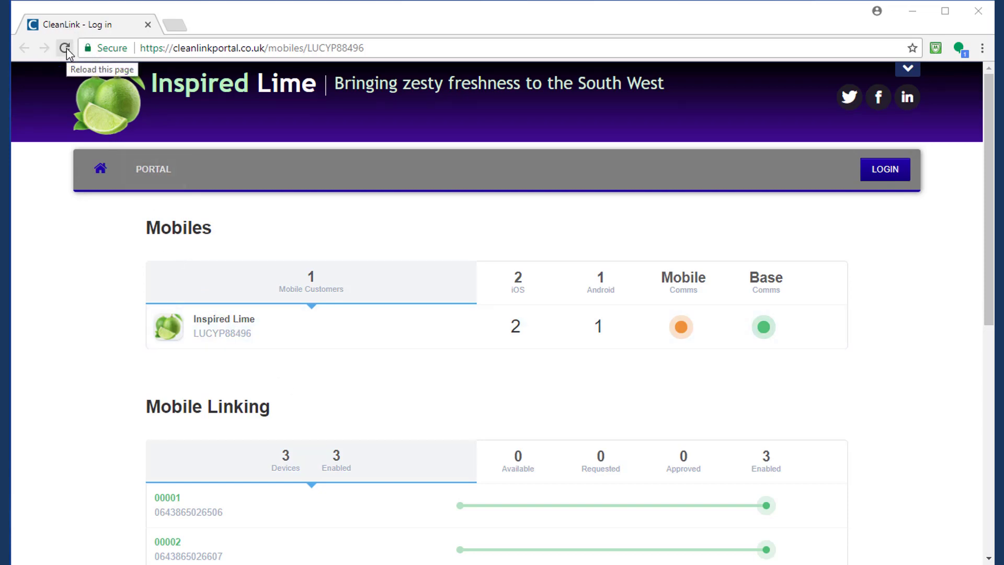
Step: Reload the Inspired Lime Mobiles page to check the three enabled devices' linking status
left_click(64, 48)
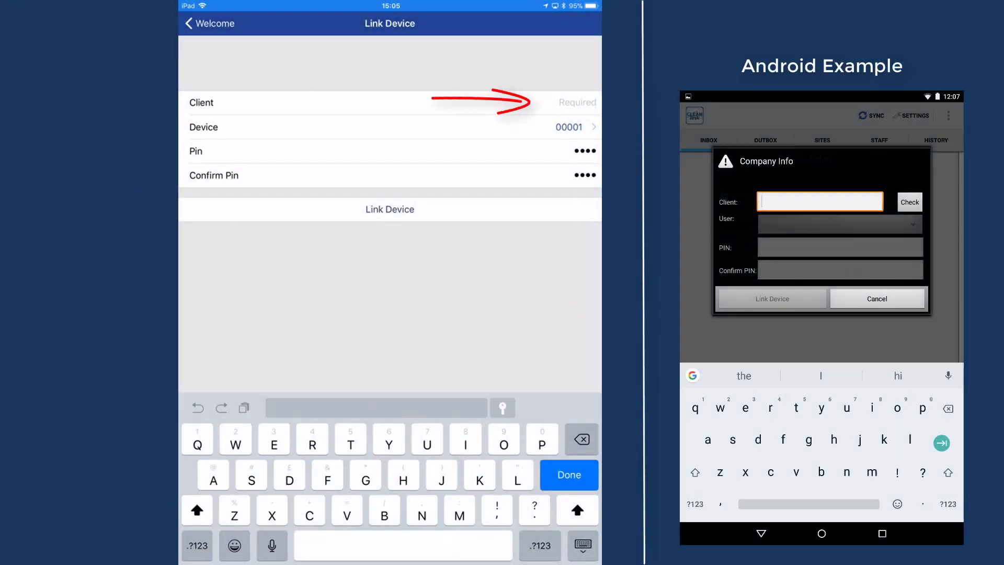
type("LUCYP88496")
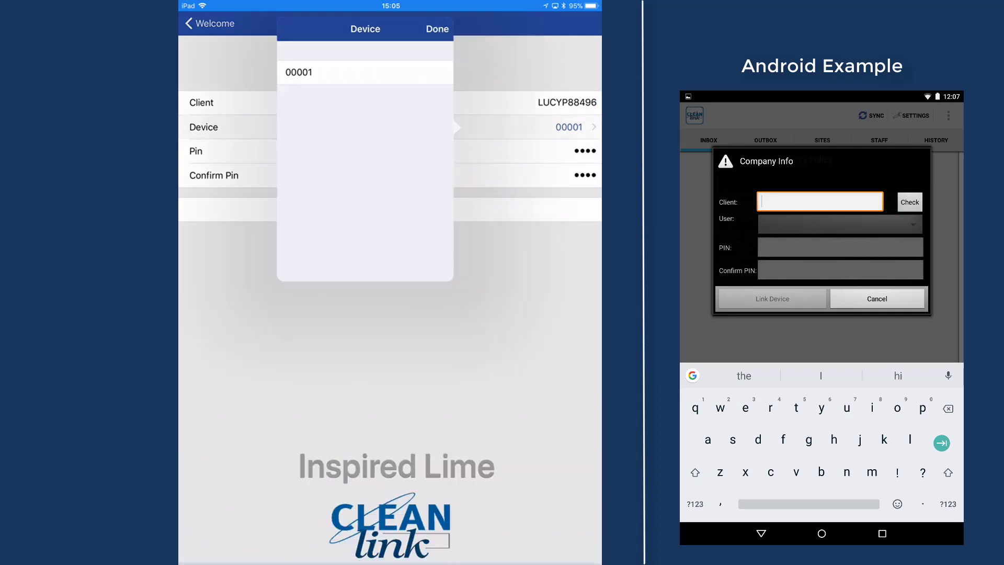
left_click(365, 72)
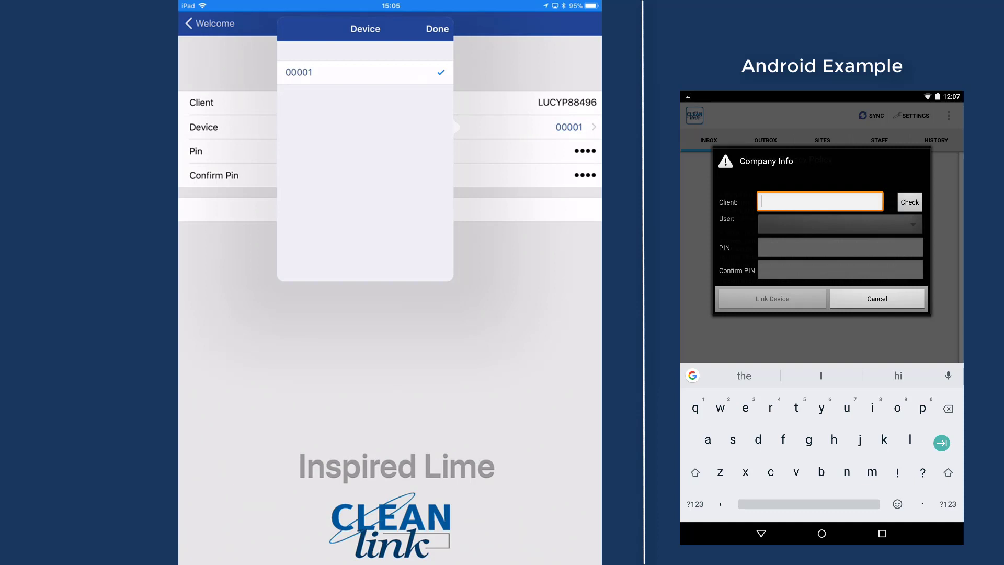
left_click(437, 28)
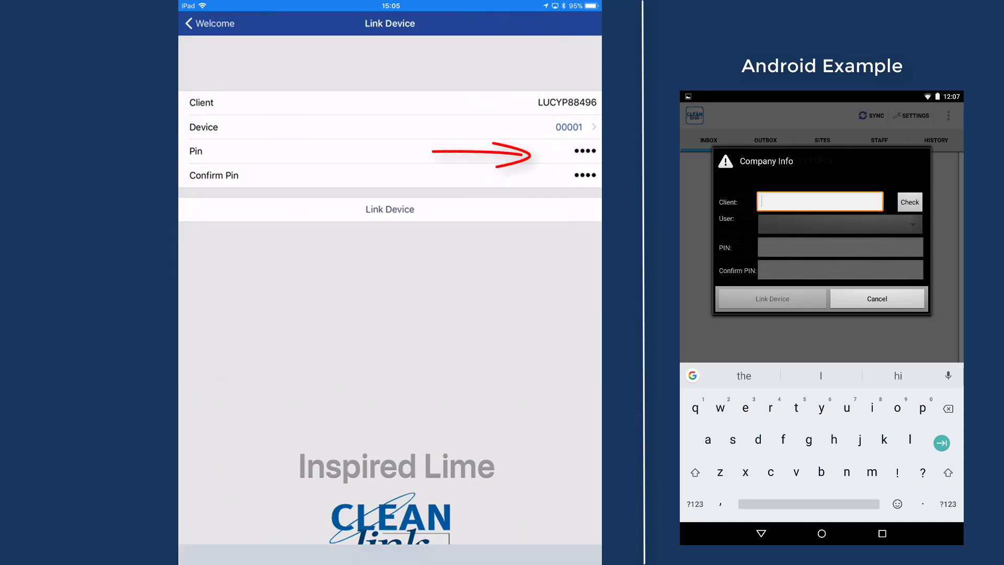
left_click(584, 150)
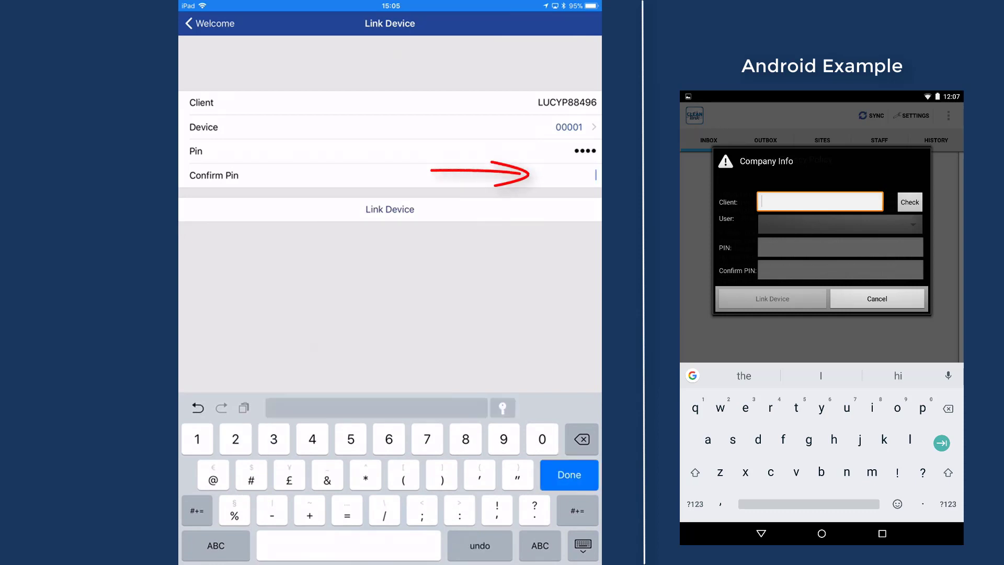
left_click(311, 438)
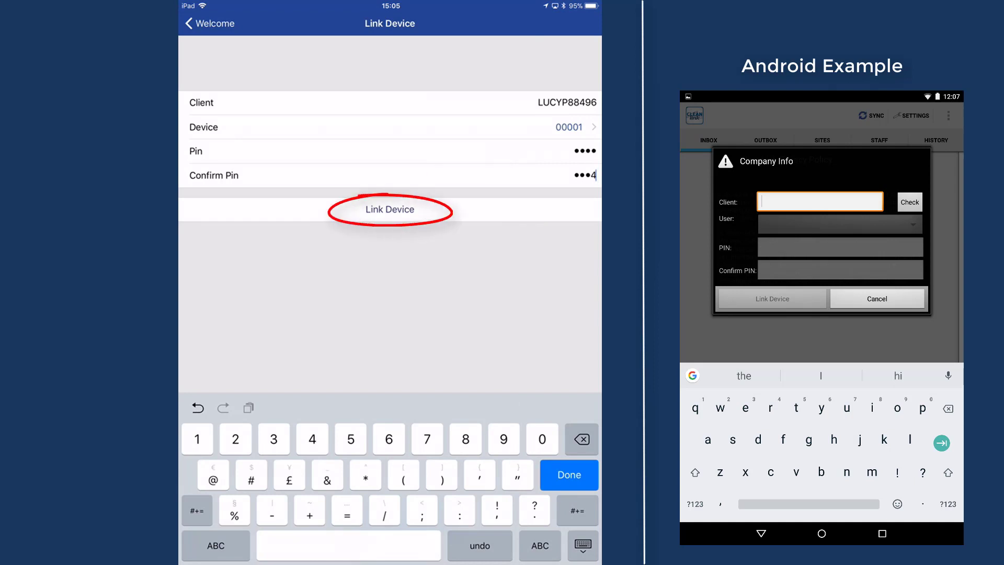
left_click(390, 209)
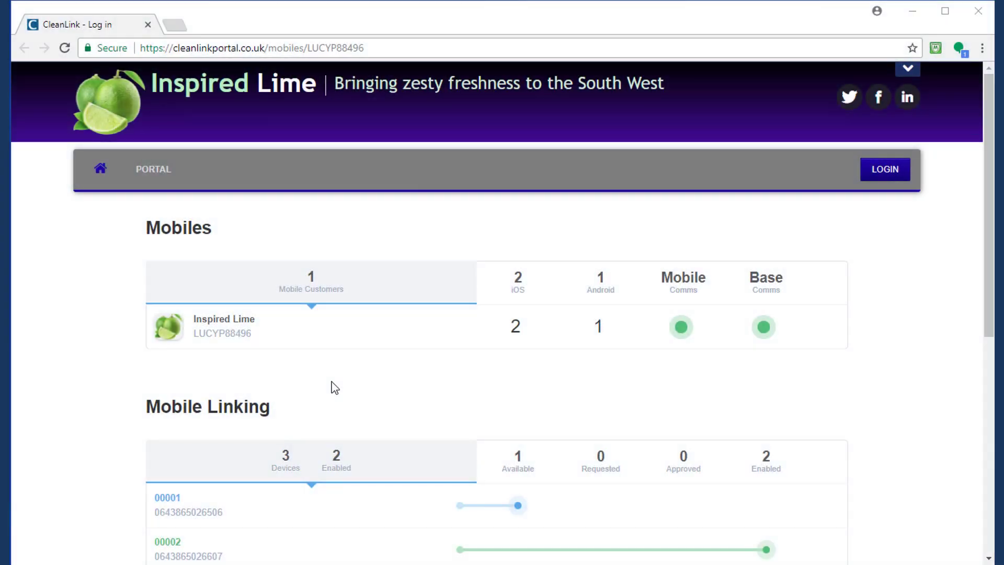
Step: Reload the cleanlinkportal mobiles page to see device 00001's linking status
left_click(63, 47)
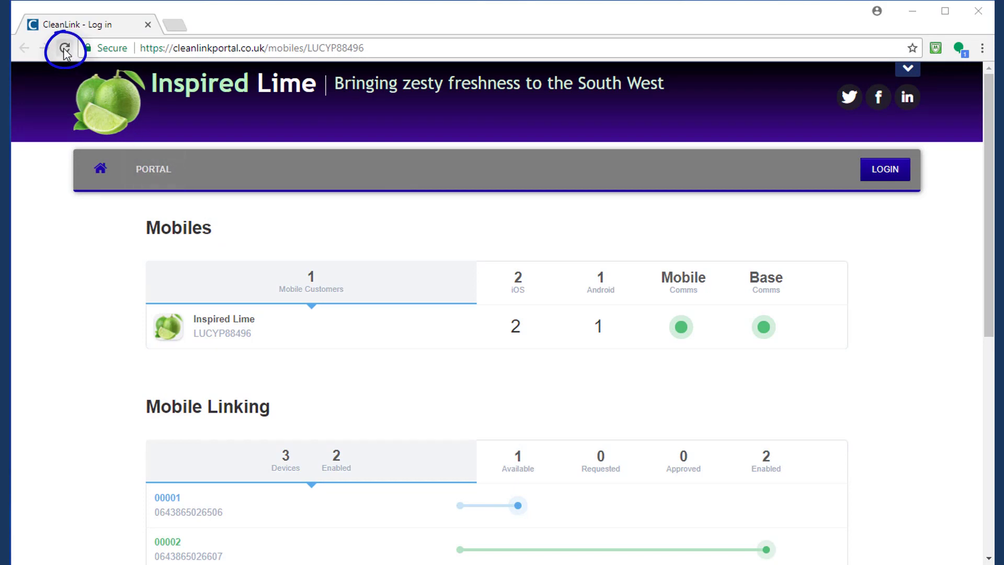
left_click(63, 47)
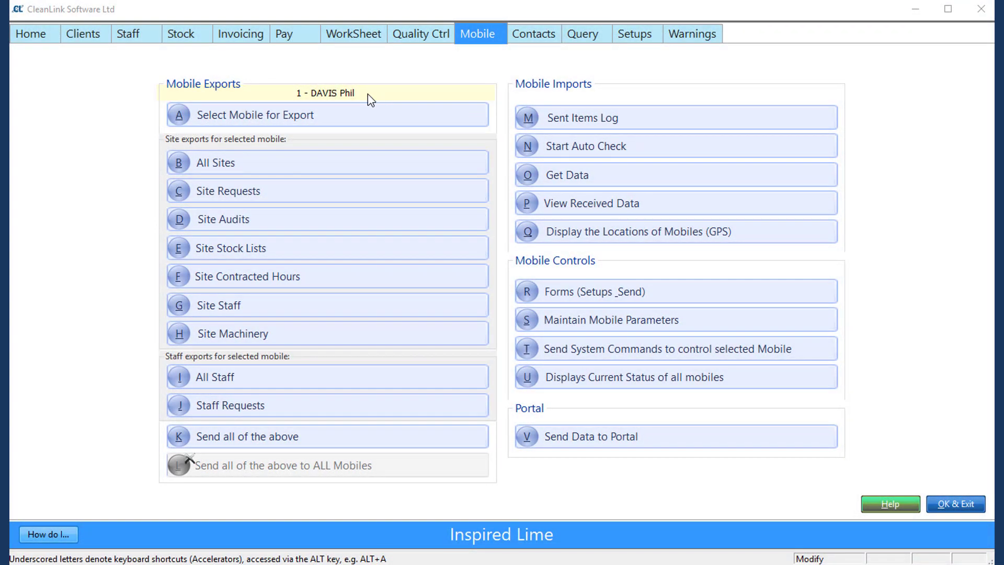
mouse_move(608, 362)
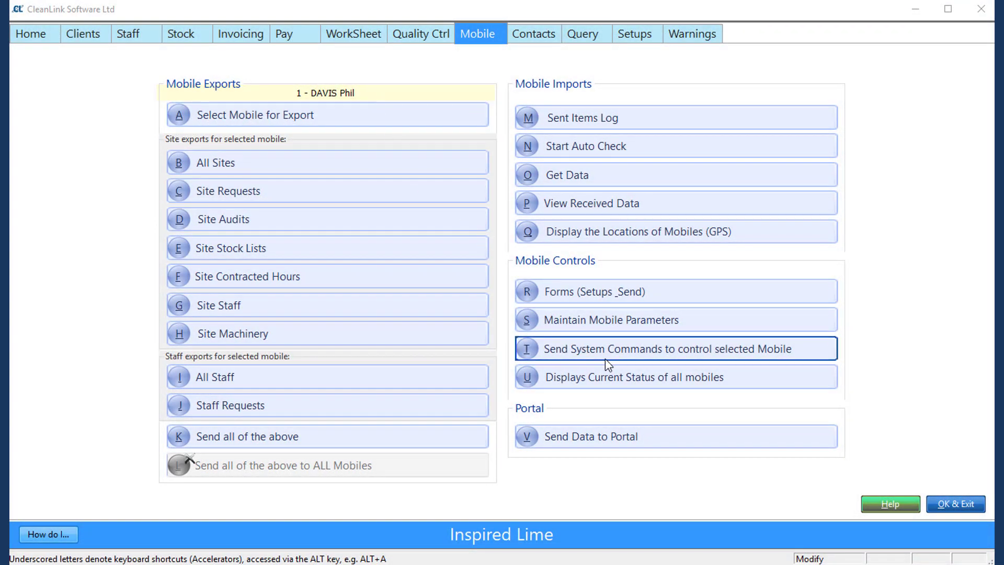
Step: Choose Approve Link in the system commands for the selected mobile
left_click(676, 349)
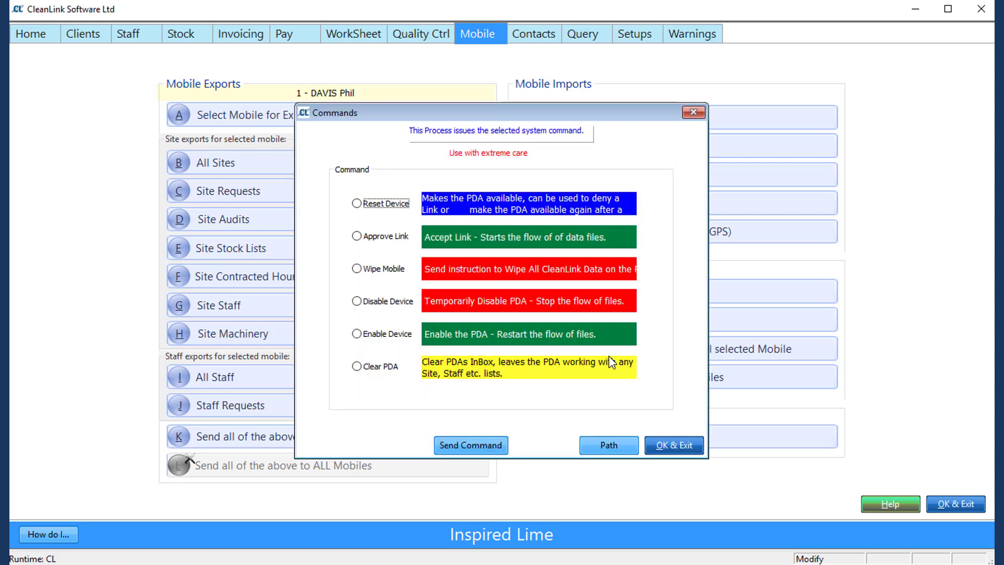
mouse_move(361, 240)
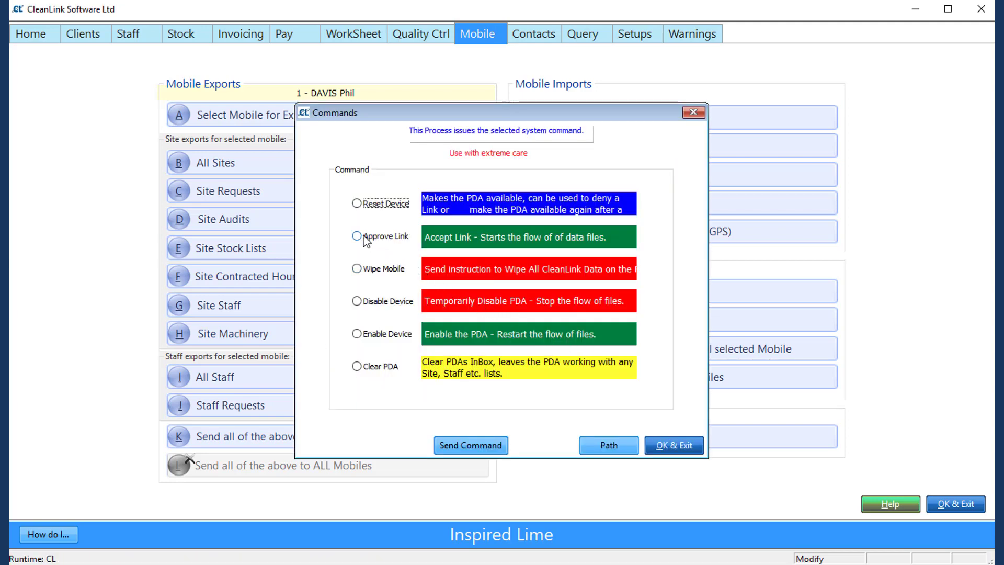
left_click(357, 236)
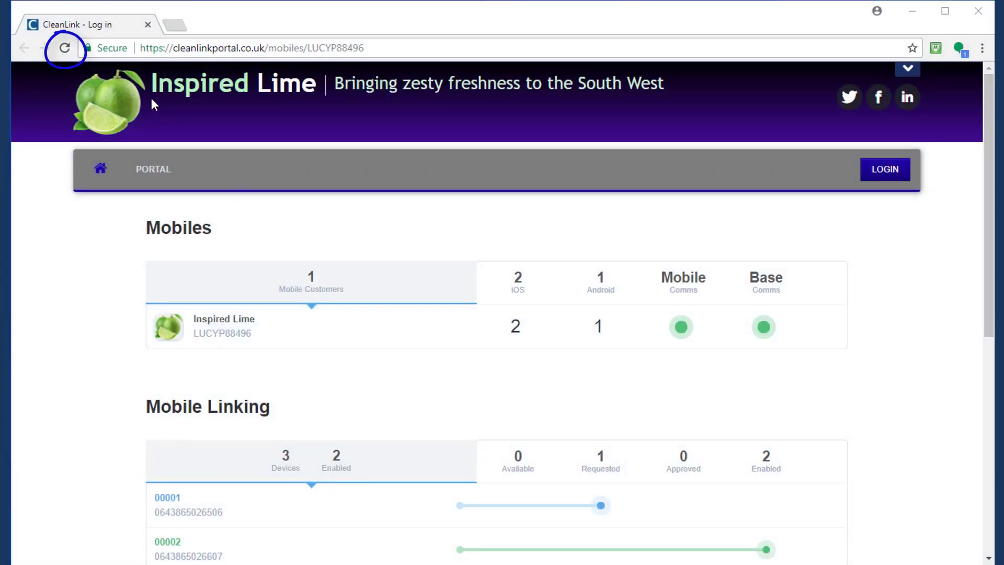
mouse_move(64, 51)
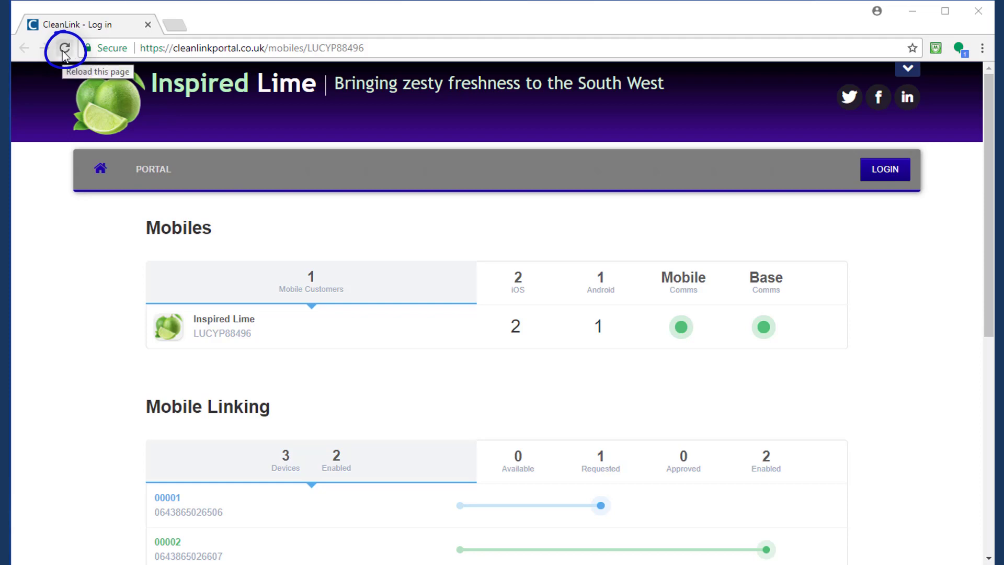
Step: Reload the portal to confirm device 00001 is enabled, showing 3 Enabled
left_click(65, 47)
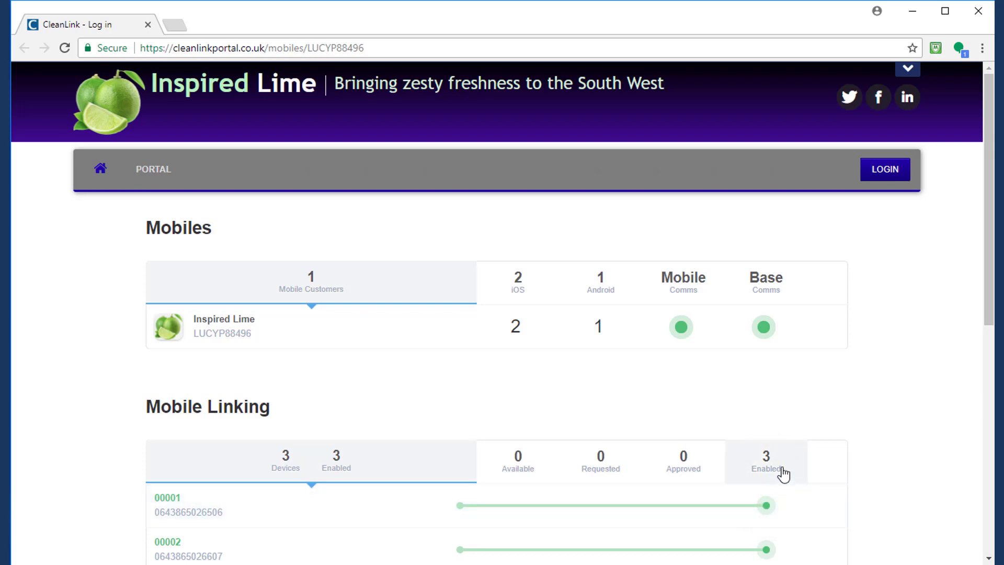
mouse_move(801, 421)
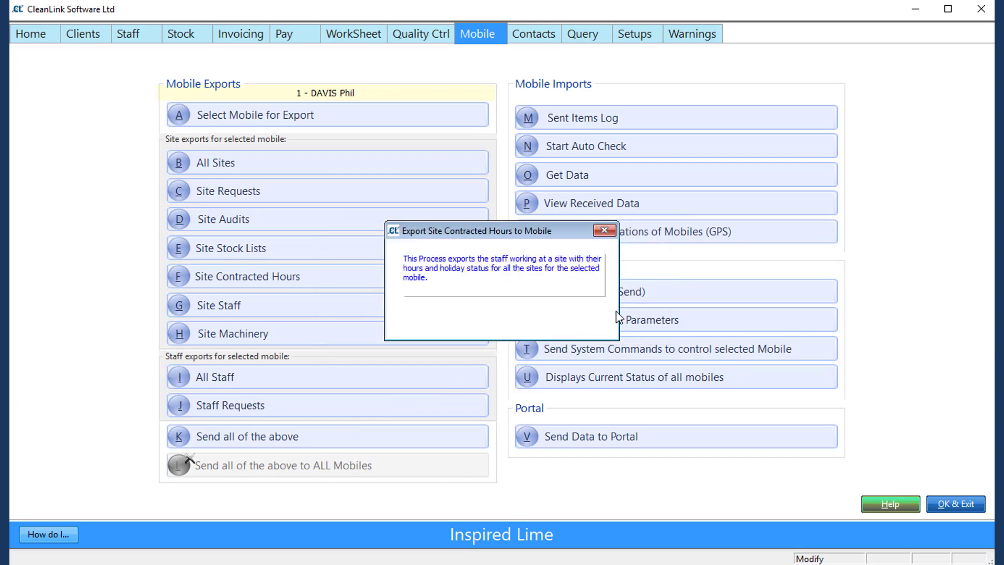
Step: Run 'K Send all of the above' to export site and staff data to mobile 1
left_click(604, 231)
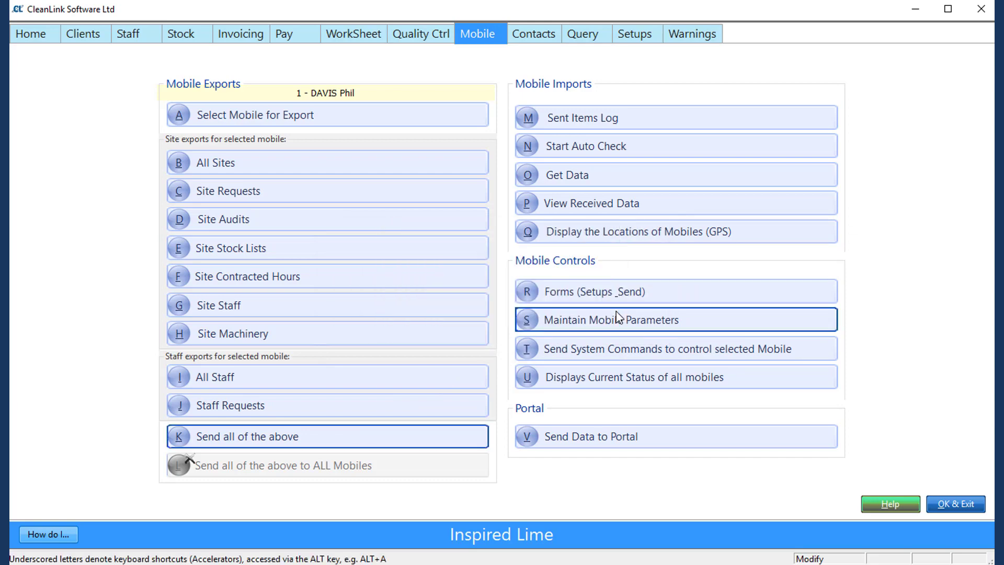
mouse_move(641, 272)
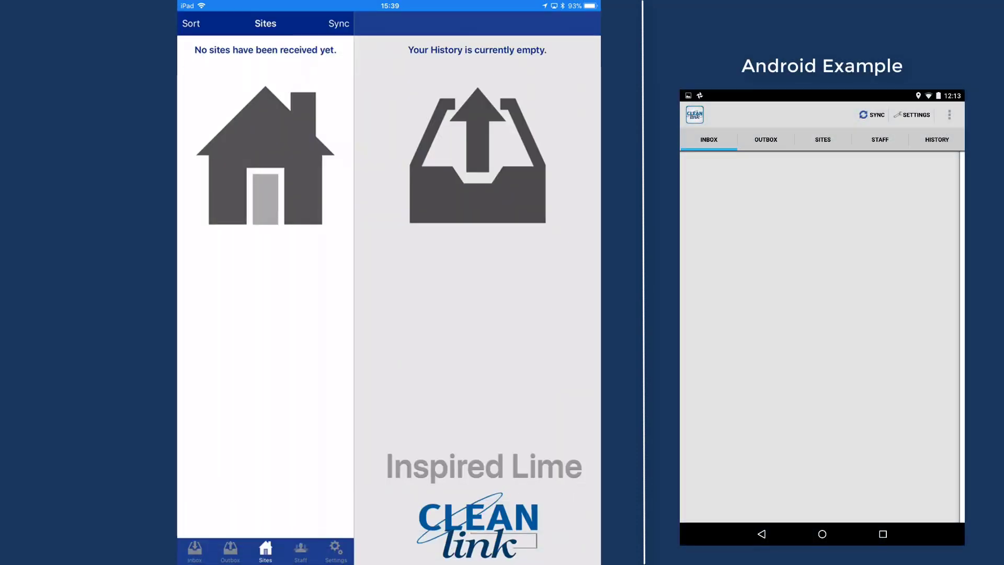
Step: Sync from the Sites screen to download the sites, staff, site and contract lists
left_click(339, 24)
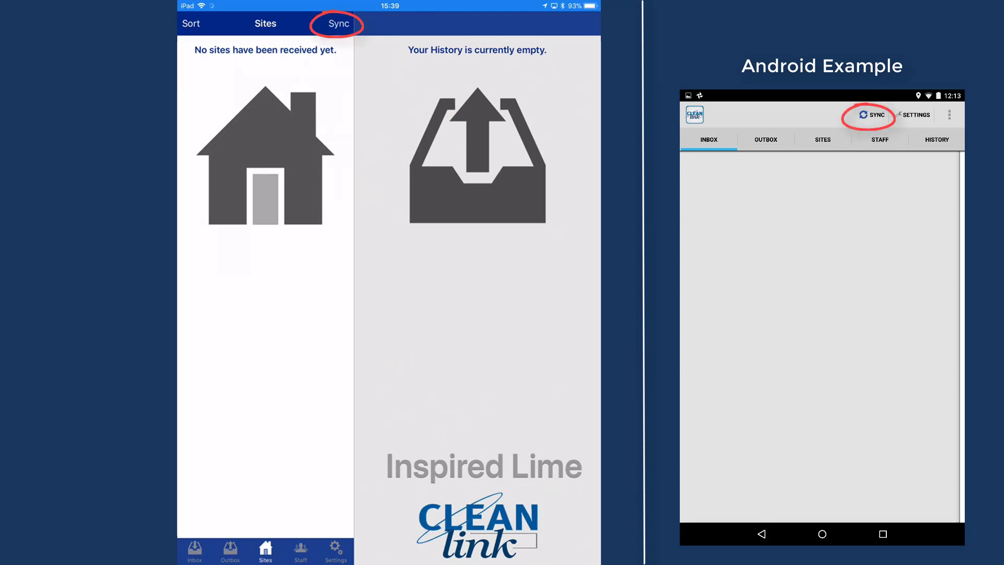
left_click(338, 23)
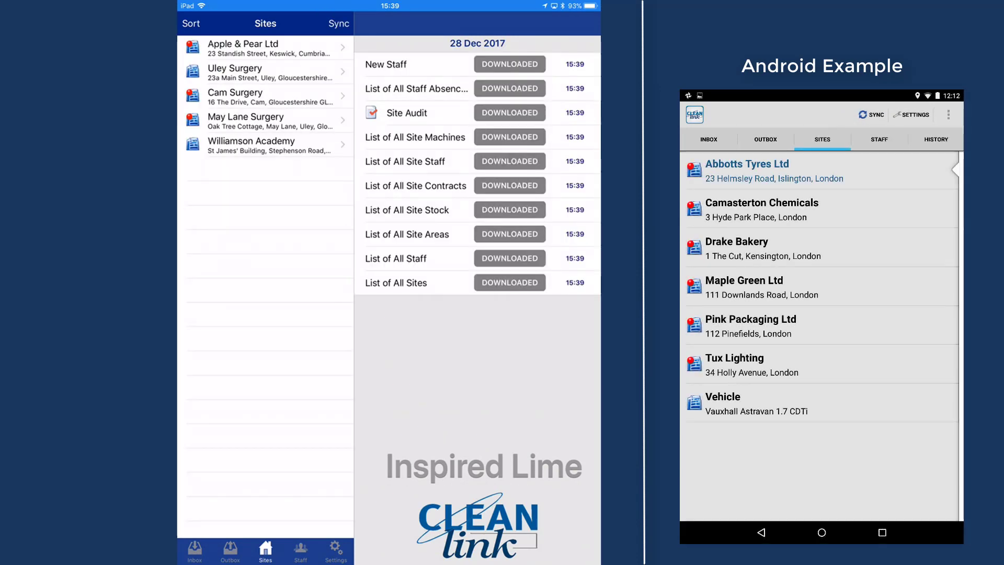
left_click(301, 551)
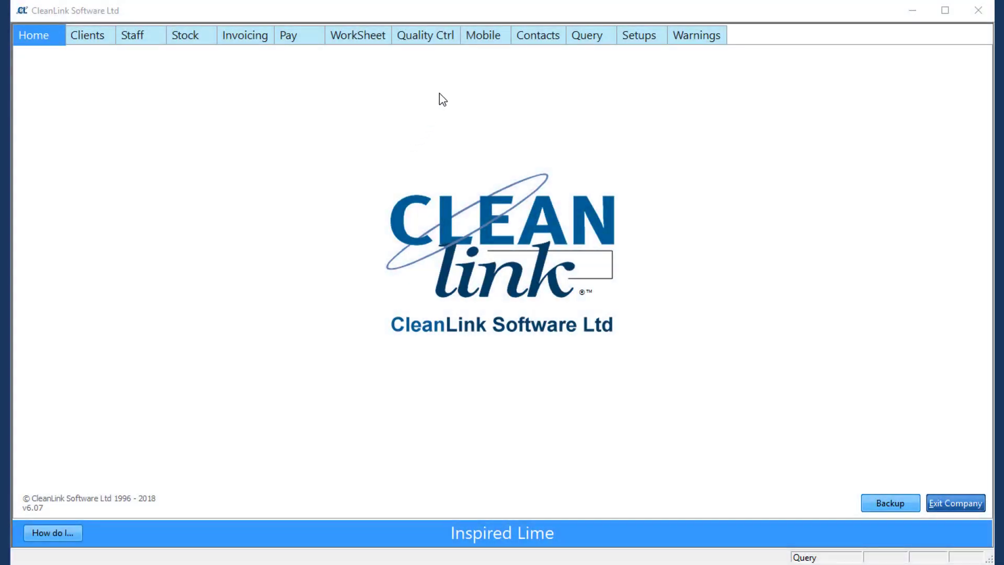
Step: Open Mobile Forms, dismiss the warning, and send the New Staff form
left_click(485, 35)
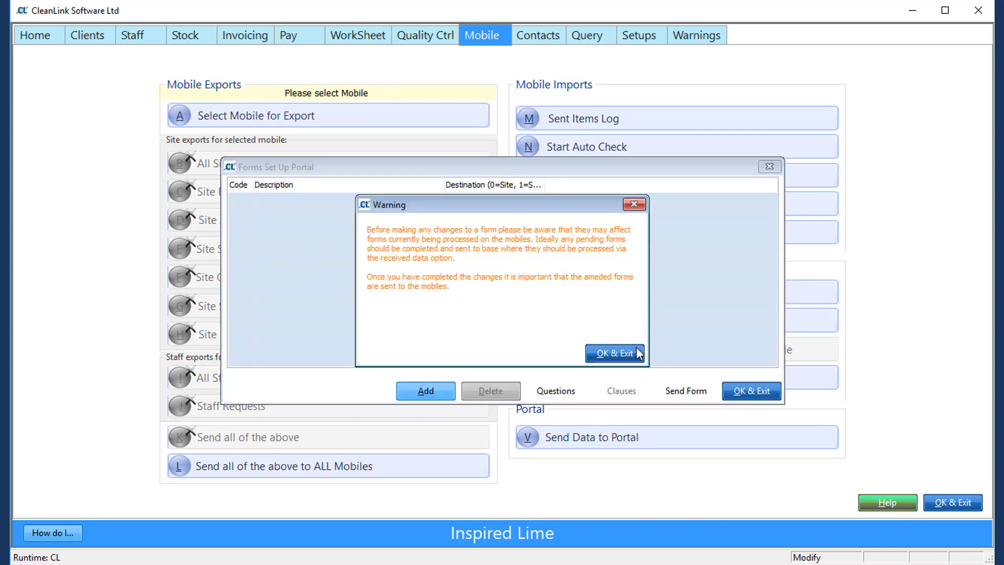
left_click(612, 353)
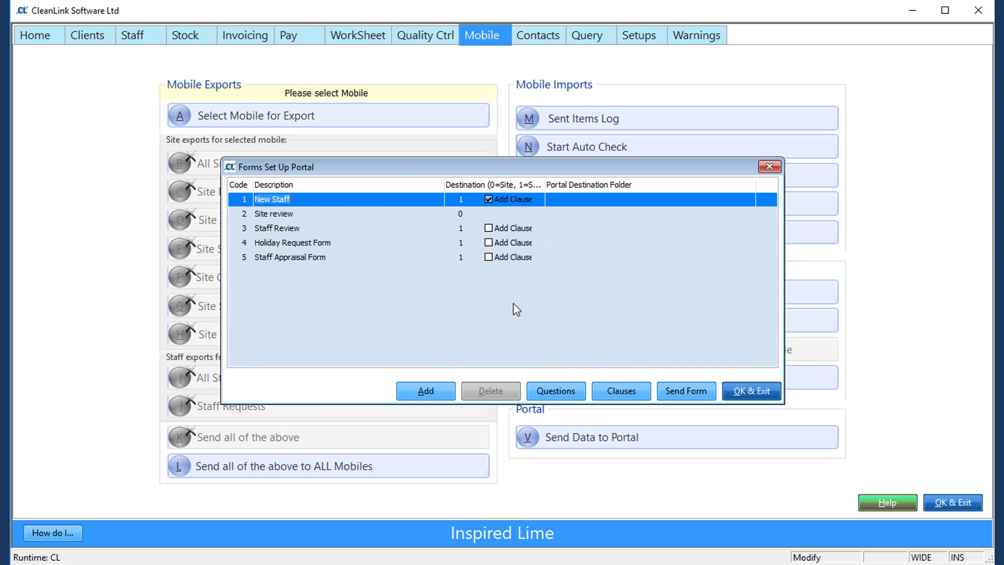
left_click(686, 390)
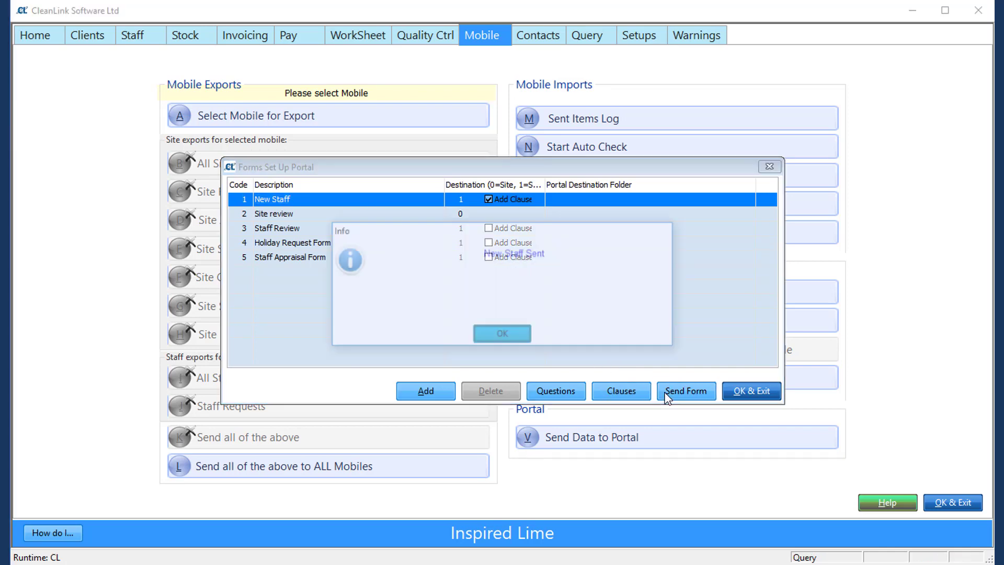
left_click(686, 390)
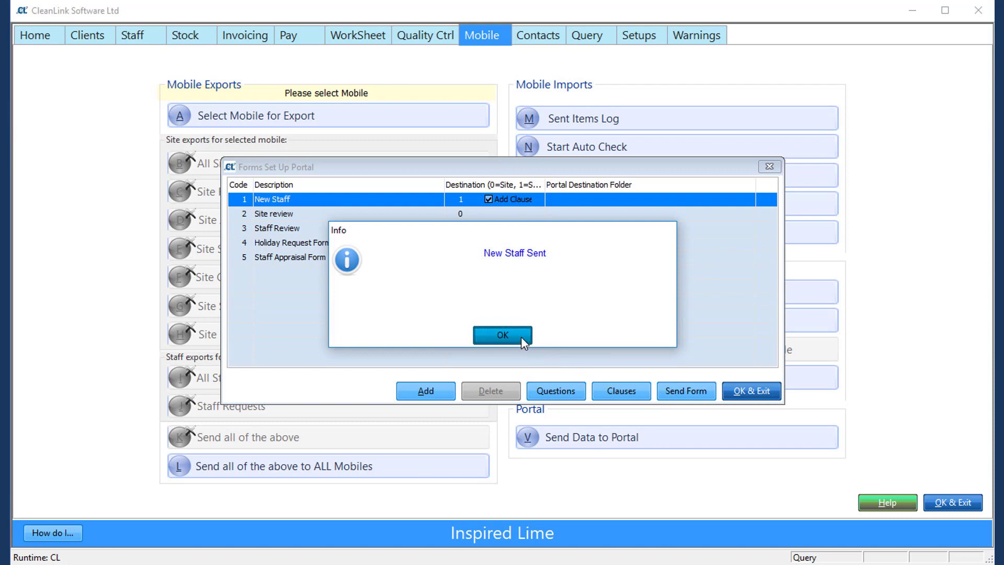
left_click(502, 335)
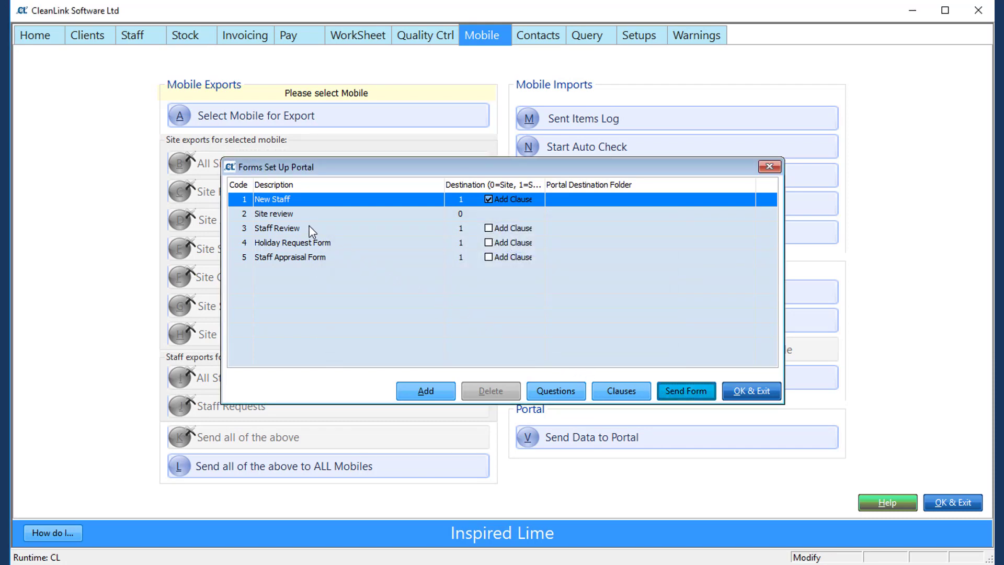
Step: Send the Site review form to the mobiles and confirm it was sent
left_click(273, 214)
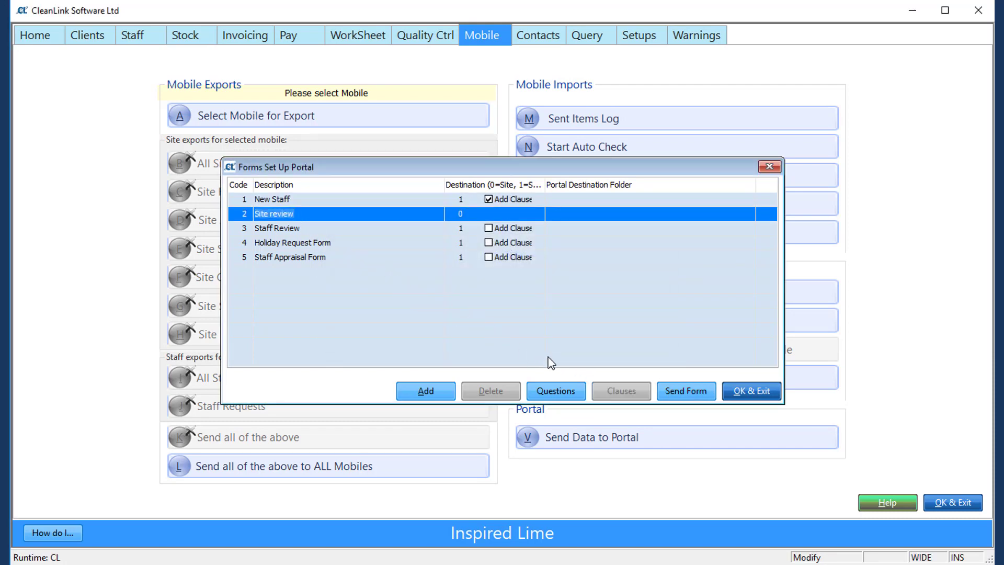
left_click(686, 390)
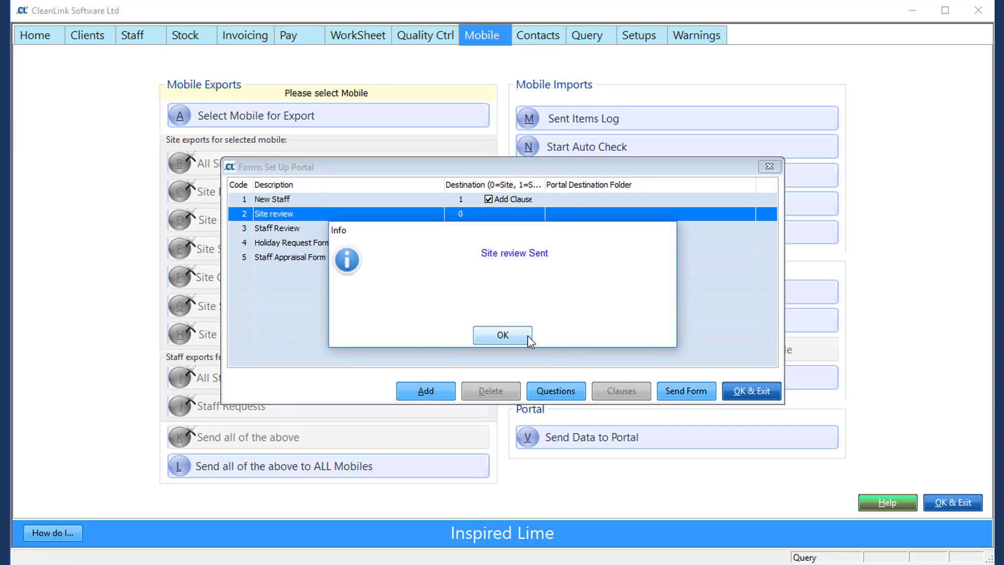
left_click(502, 334)
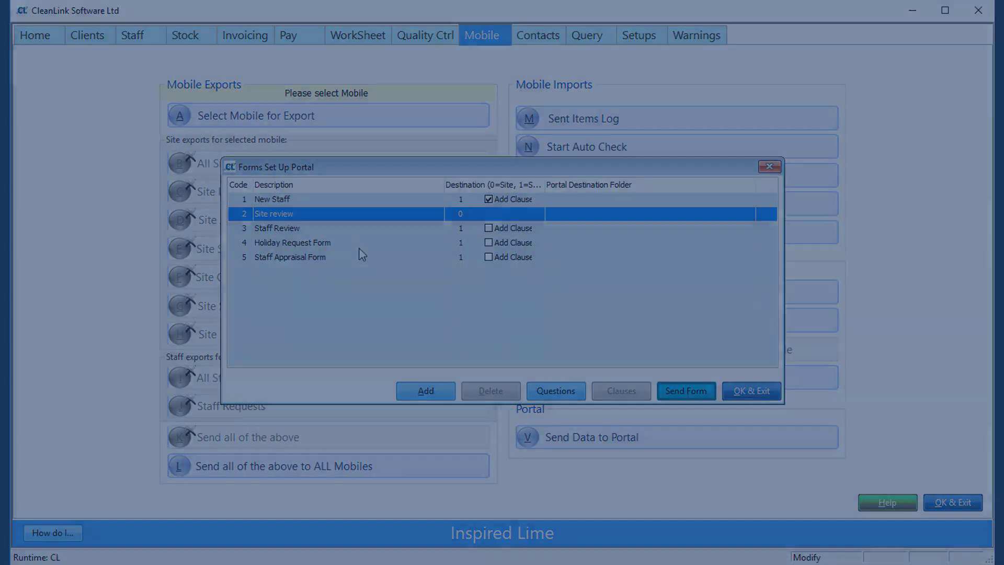